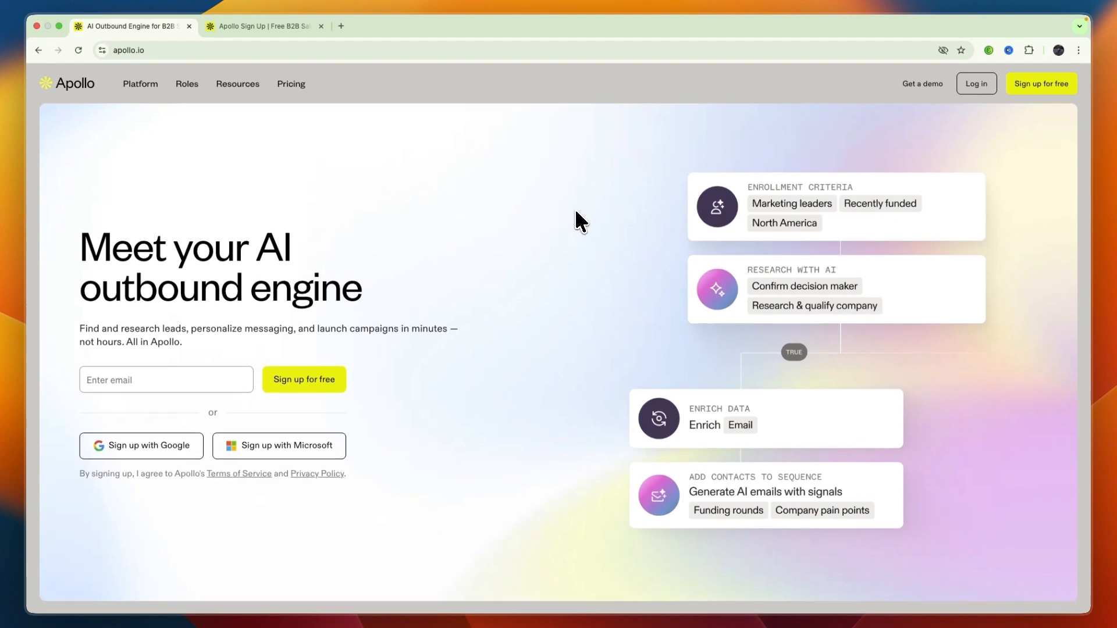
- Open Apollo.io's free sign-up page from the homepage's 'Sign up for free' button
click(263, 25)
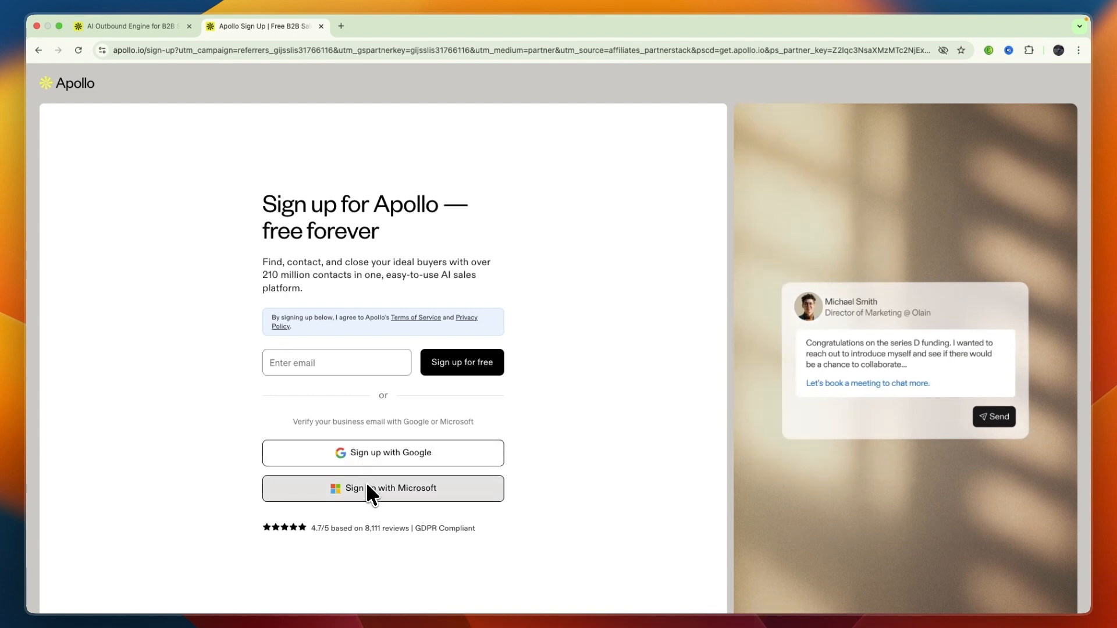
- Sign up with Google, pick the account, and grant Apollo access to name, picture and email
click(382, 452)
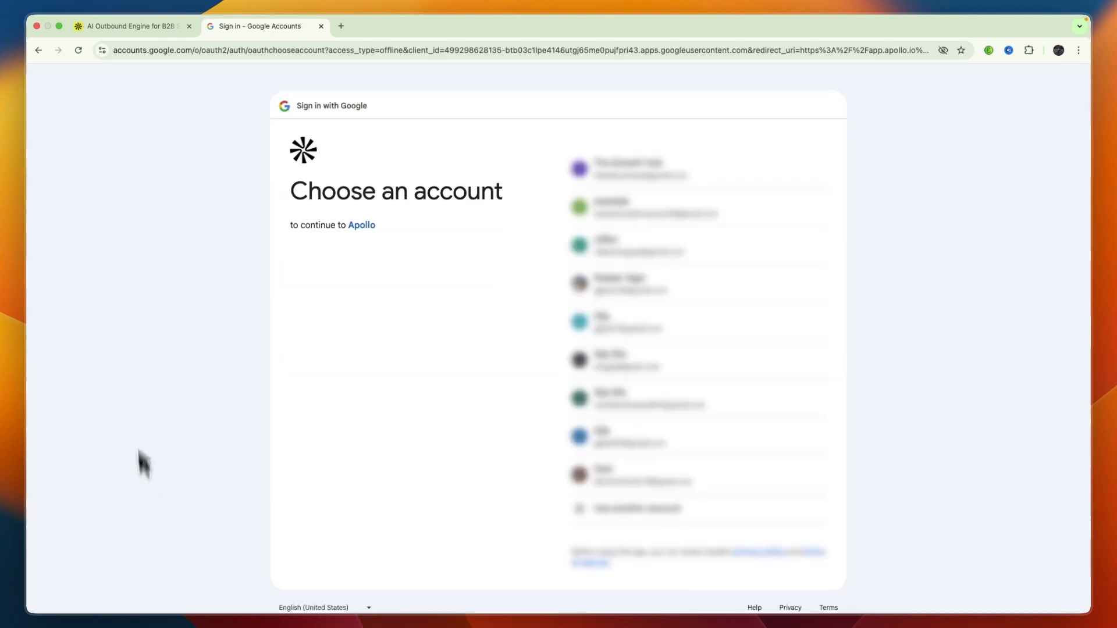
mouse_move(752, 435)
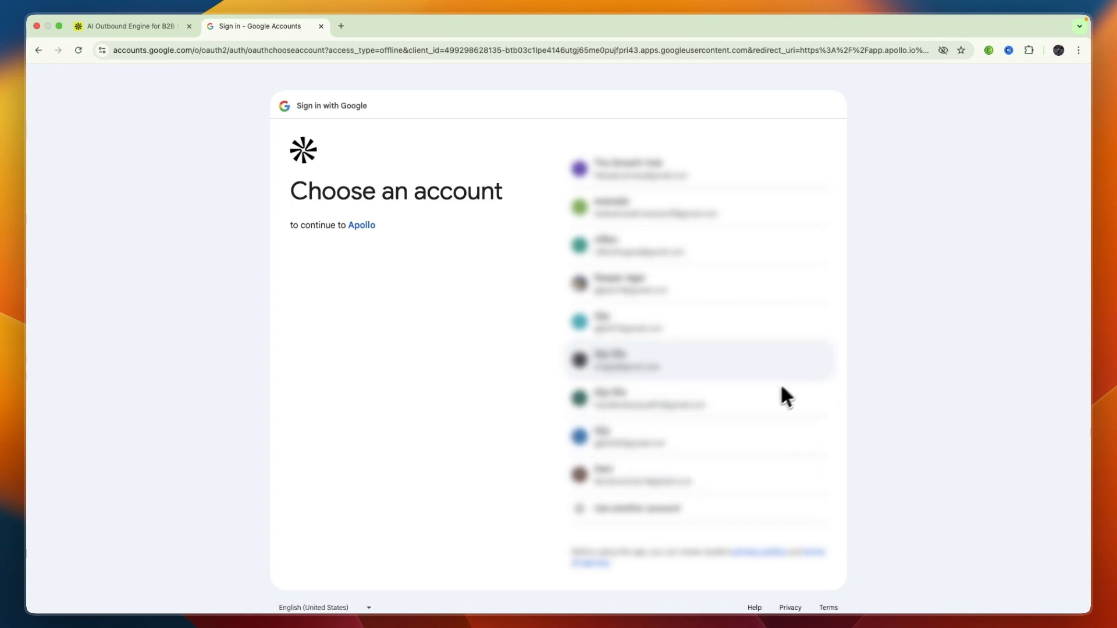
click(628, 360)
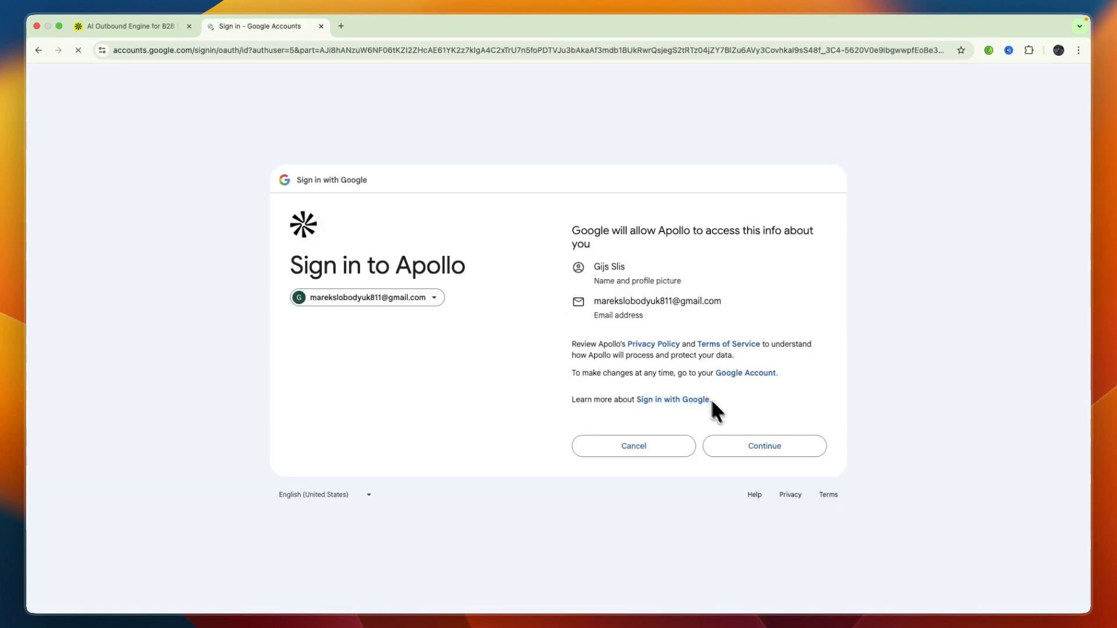
click(763, 445)
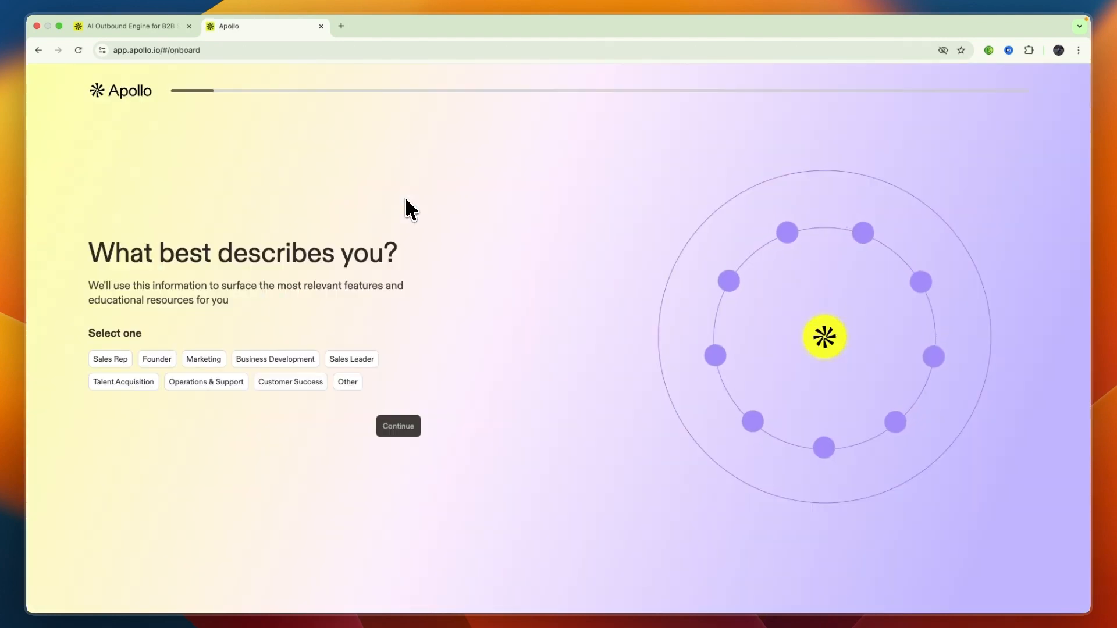
mouse_move(368, 250)
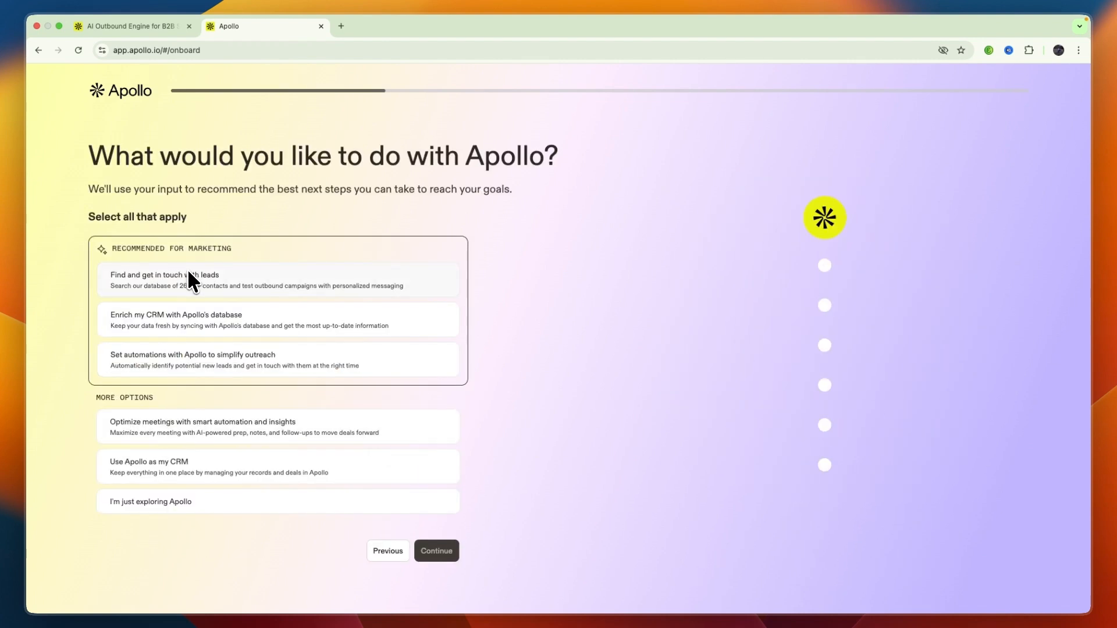
mouse_move(314, 258)
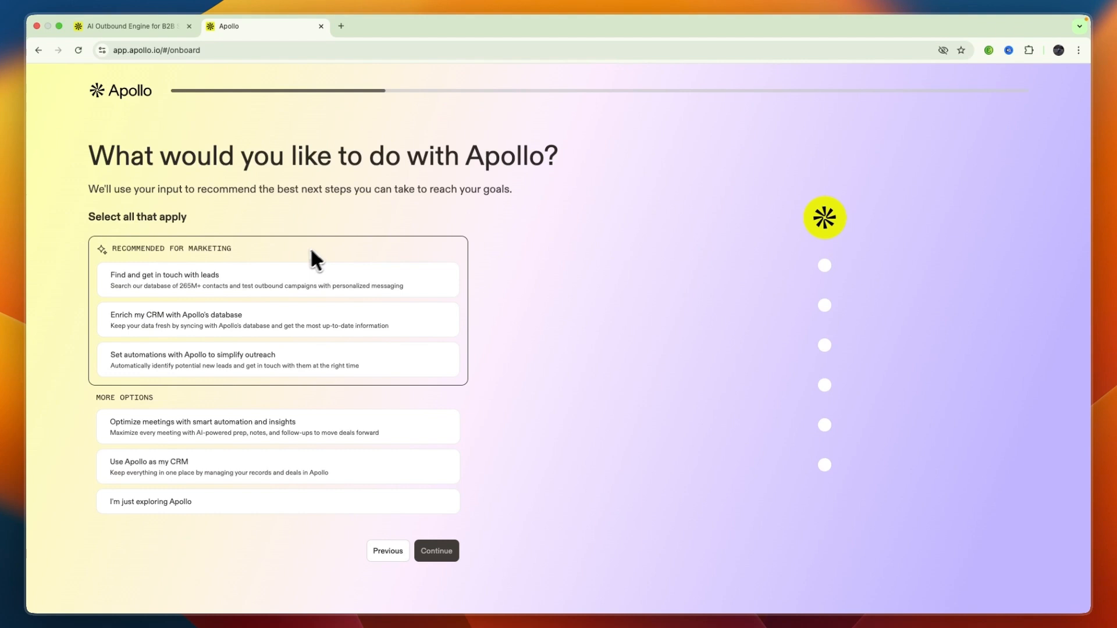
- Select 'Find and get in touch with leads' as the onboarding goal and continue
click(278, 280)
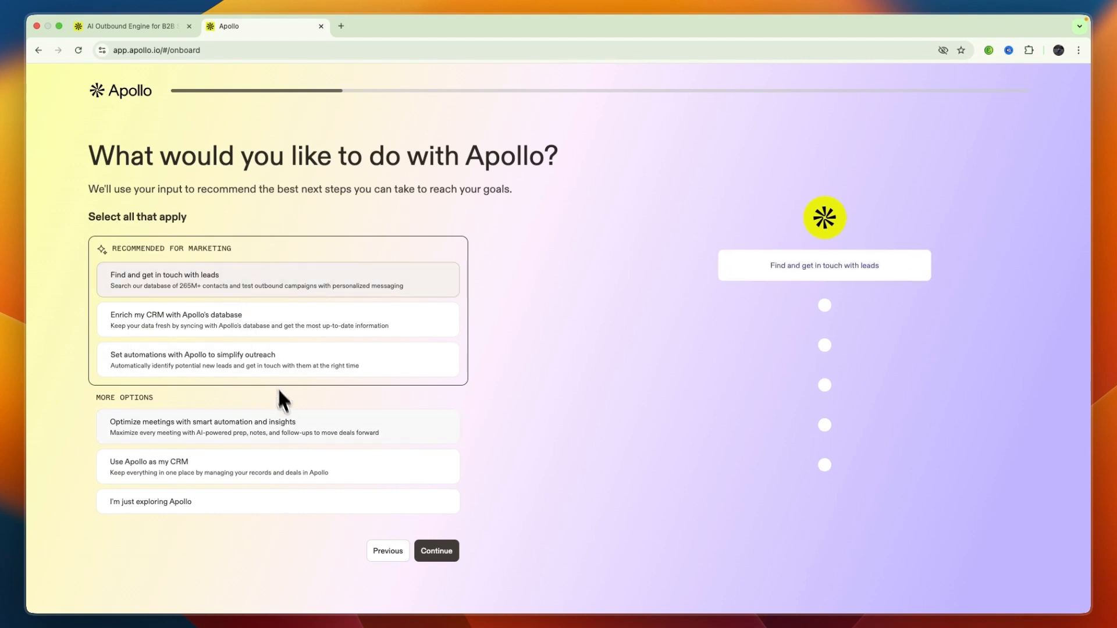
click(435, 551)
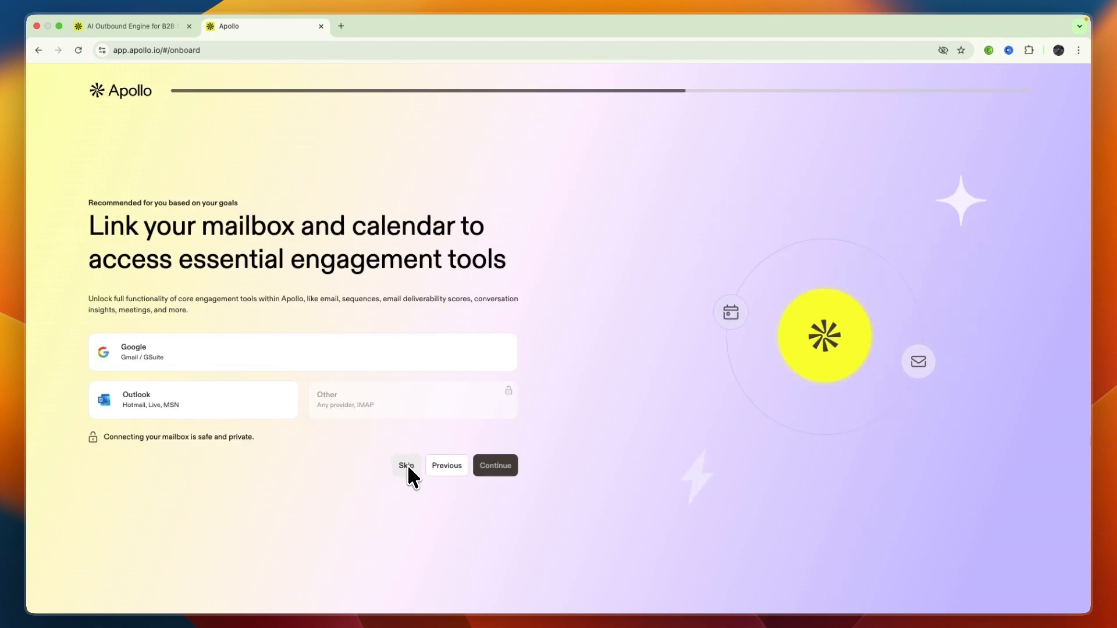
mouse_move(464, 505)
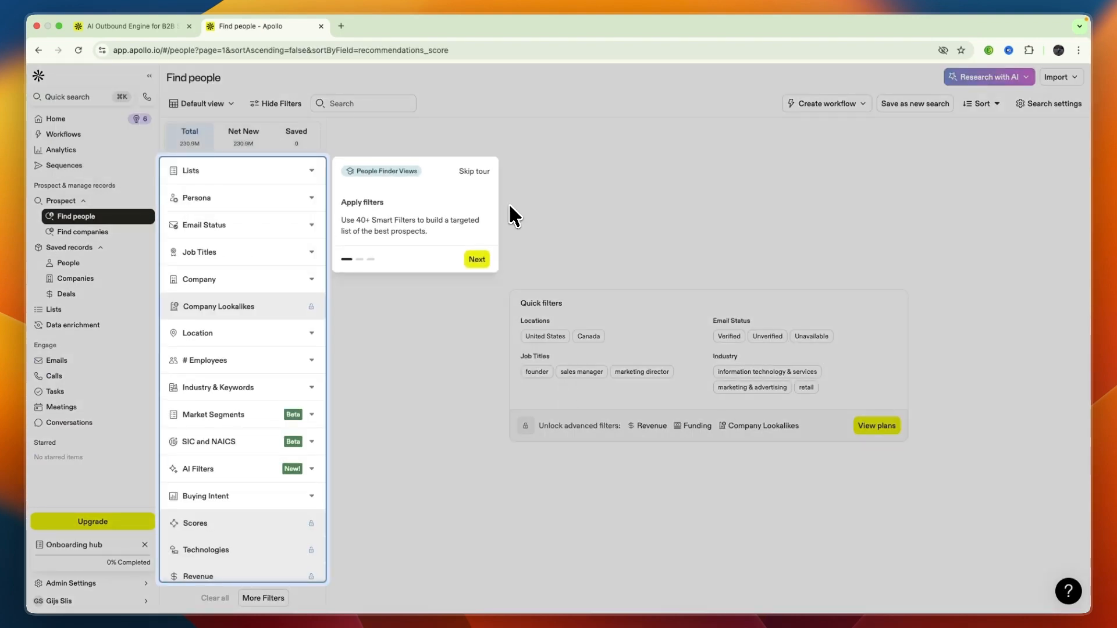
- Skip the People Finder Views tour on the Find people page
click(476, 259)
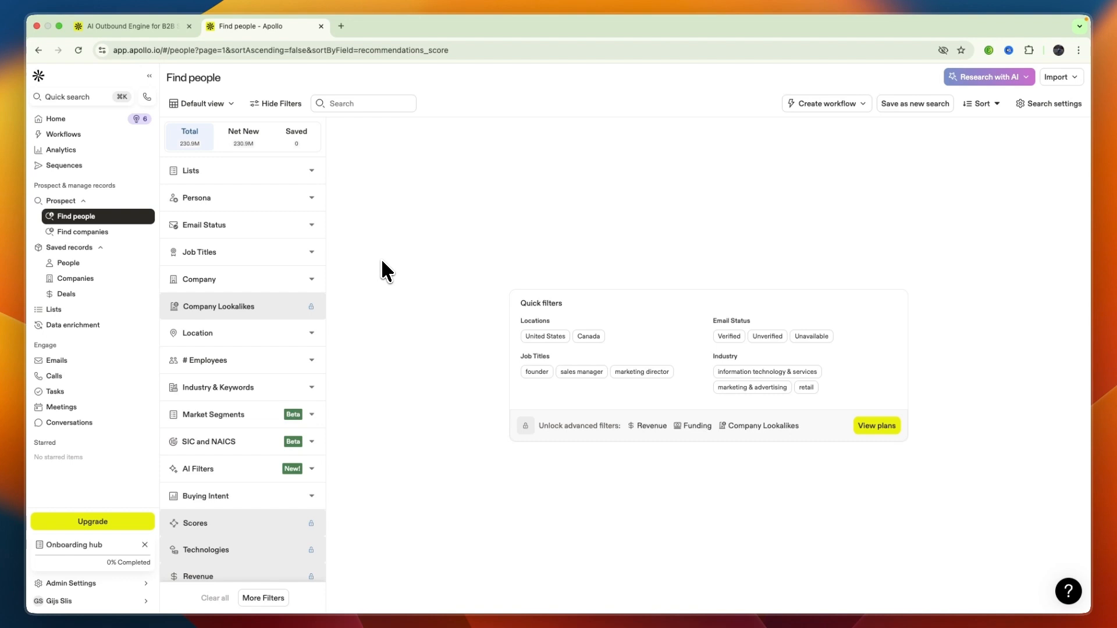
mouse_move(379, 250)
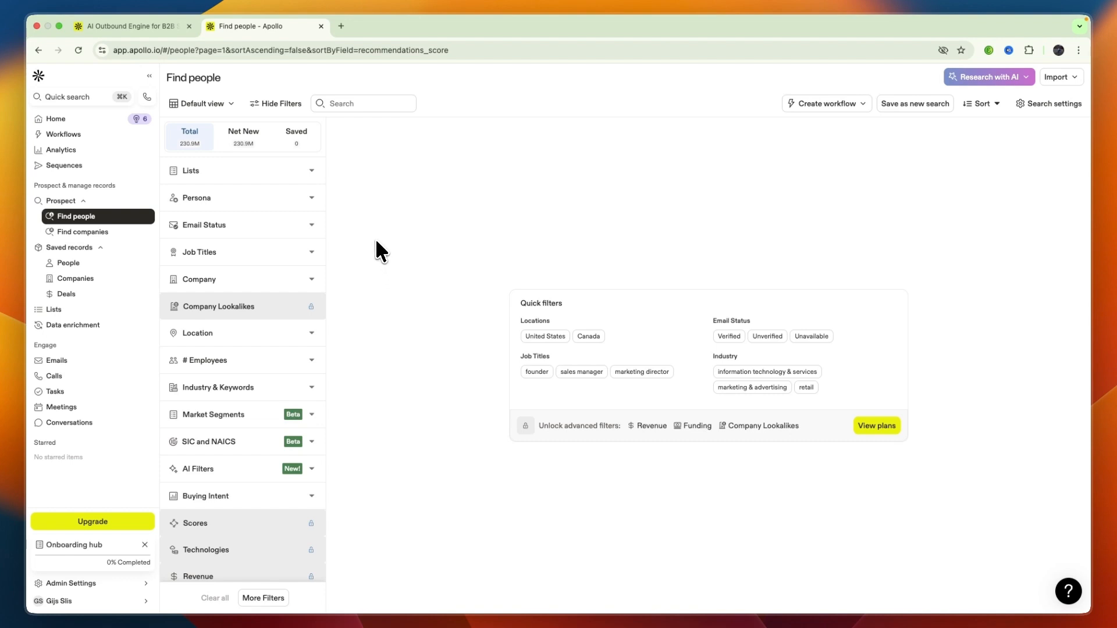